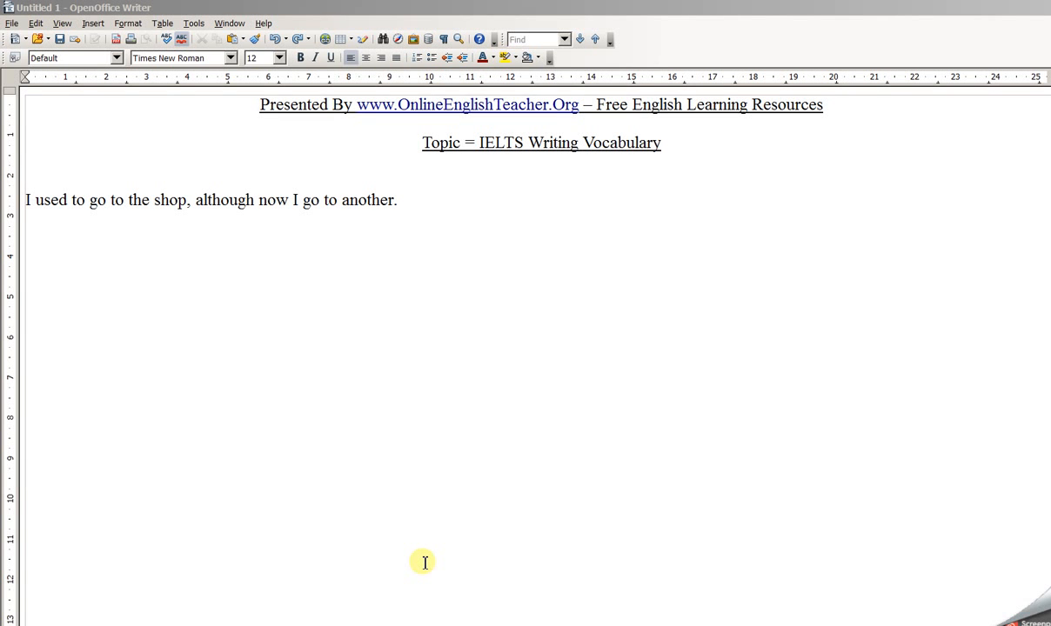
mouse_move(377, 498)
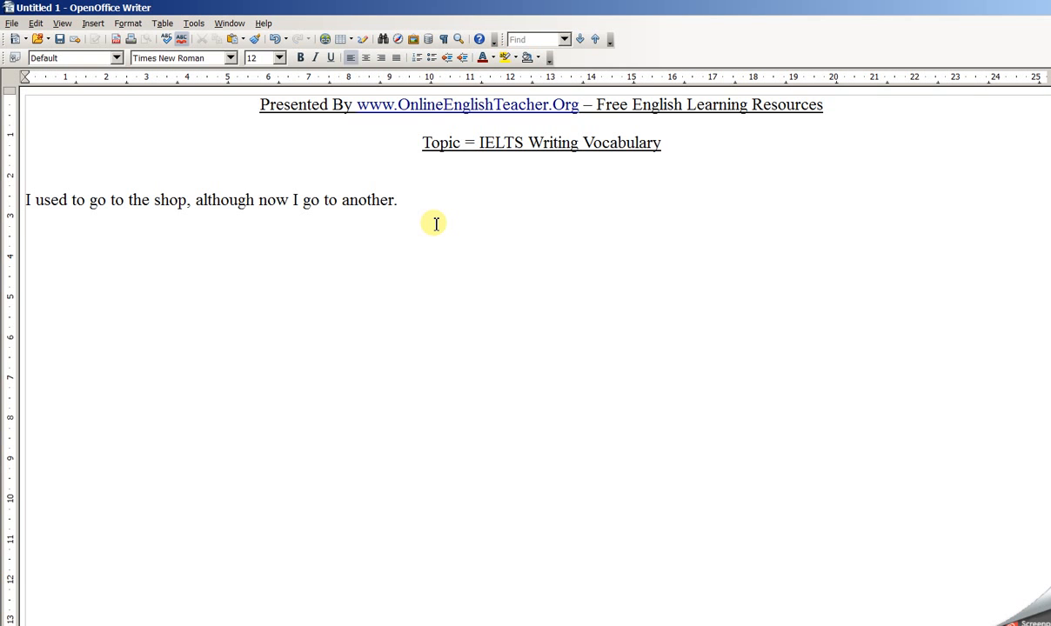
Type 'Personally, I used to visit the local supermarket… alternative retailer.' below the shop sentence
text(Personally, I used to visit the local supermarket, although currently I prefer to purchase provisions at an alternative retailer.)
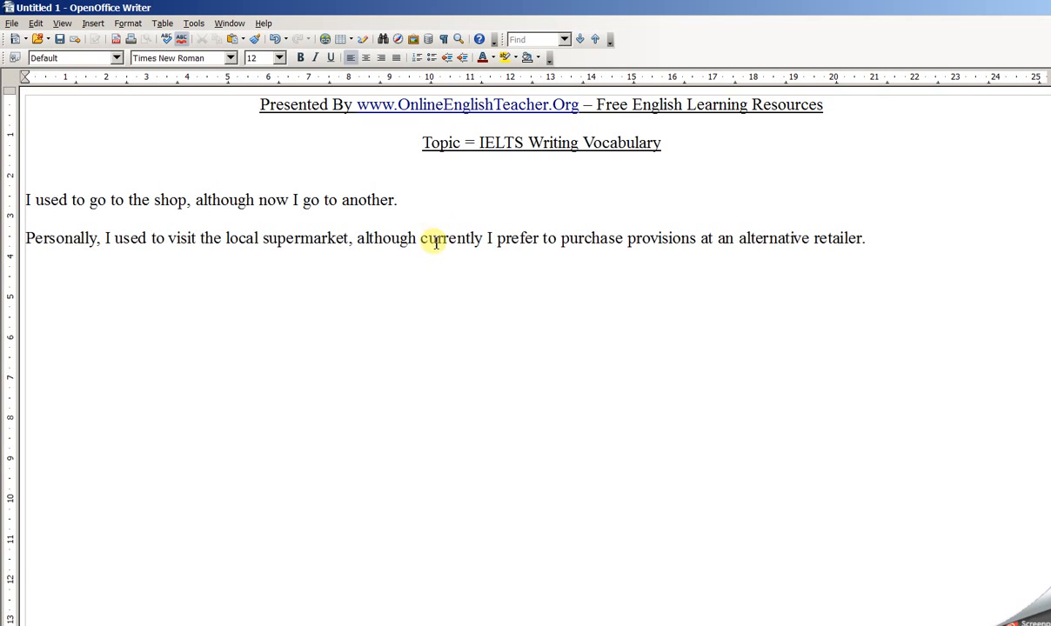
click(55, 200)
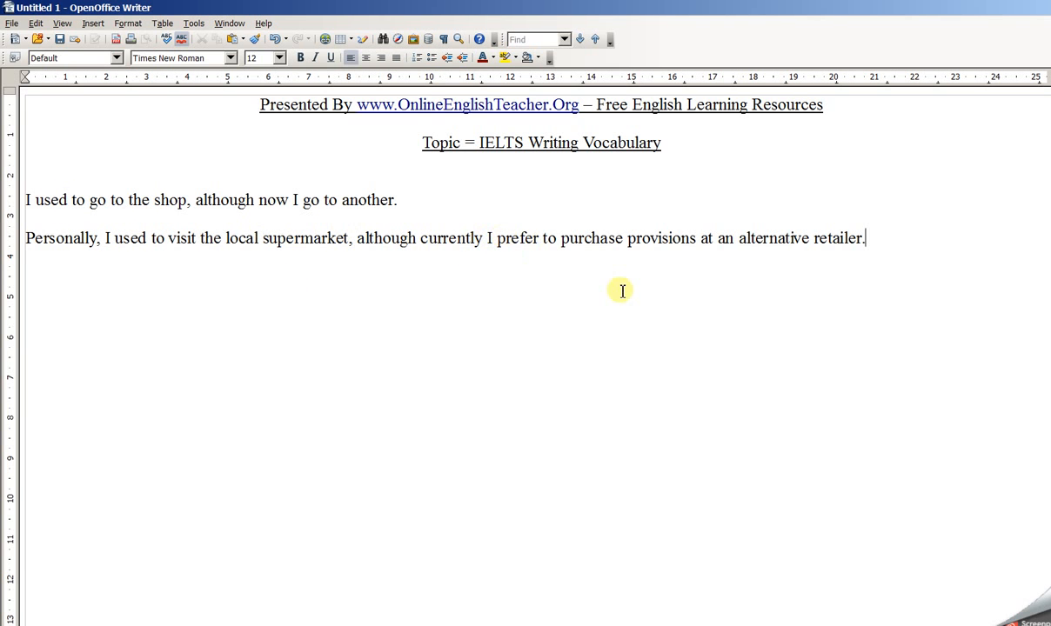
mouse_move(667, 278)
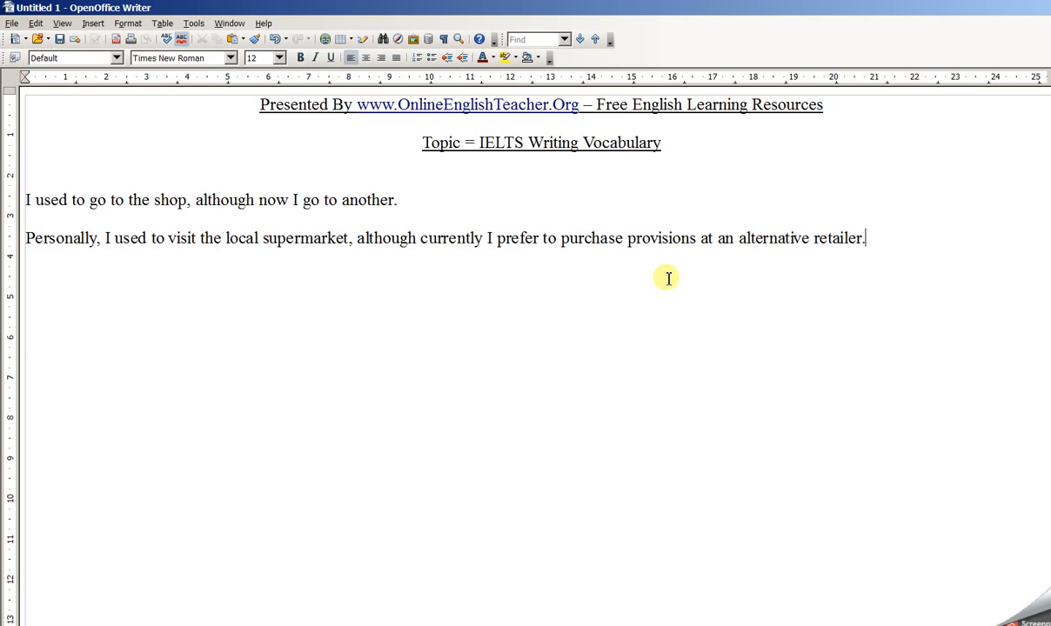